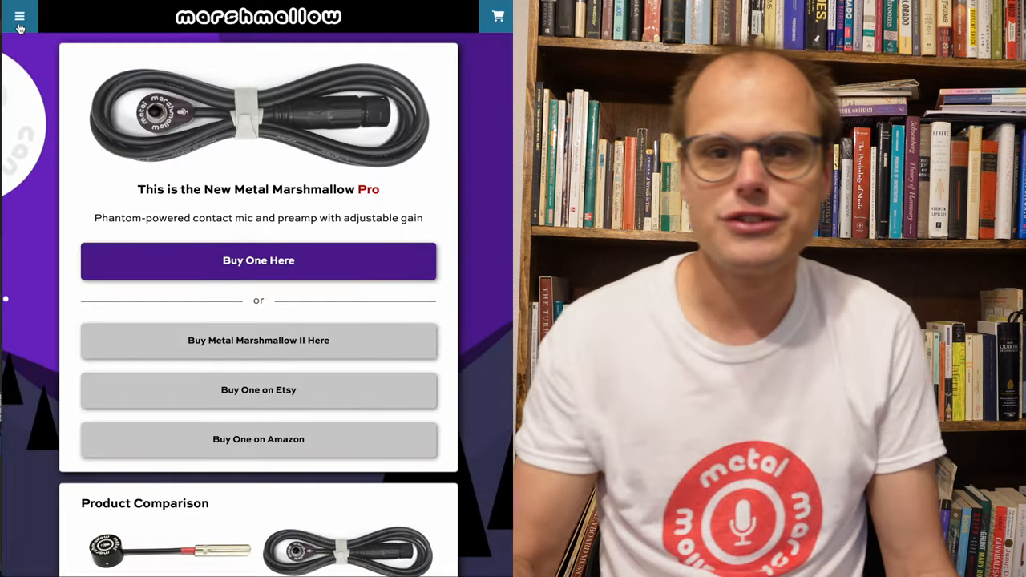
Navigate from the site menu to the Widgets page and choose the Oscilloscope widget
left_click(20, 16)
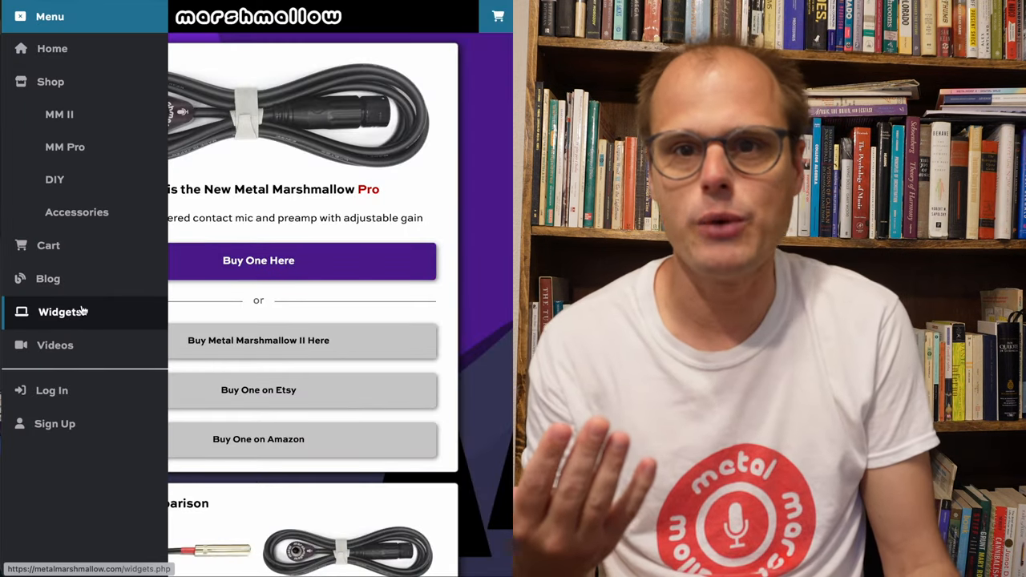
left_click(62, 311)
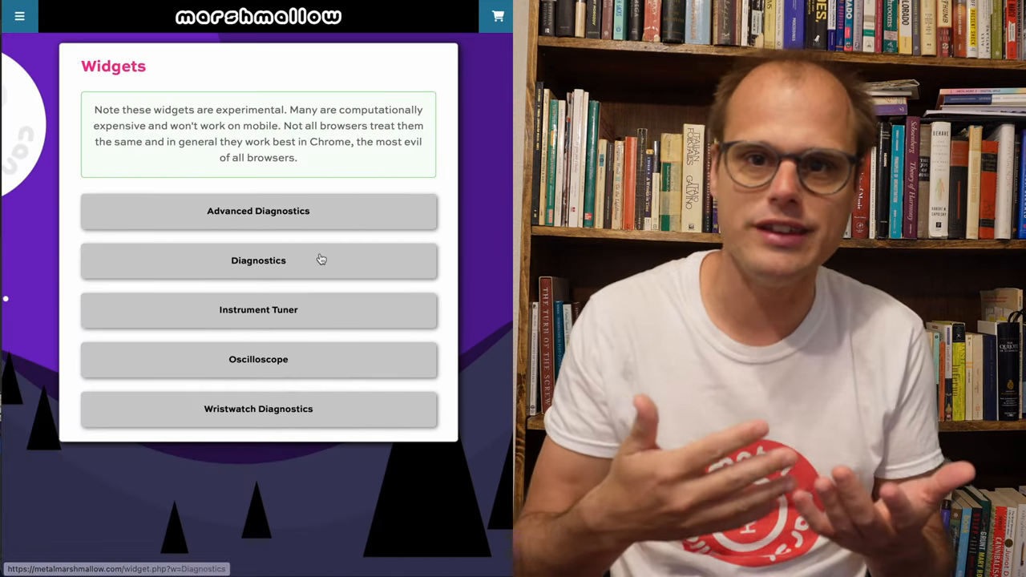
left_click(258, 359)
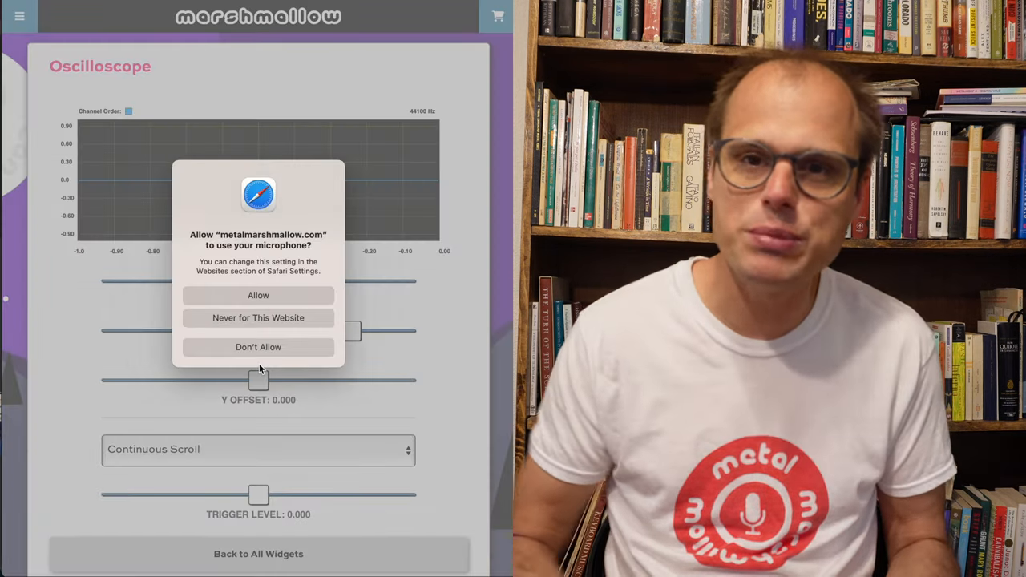
Allow the microphone, shrink the oscilloscope's X Scale to zoom into the contact-mic signal, and go back to all widgets
left_click(258, 295)
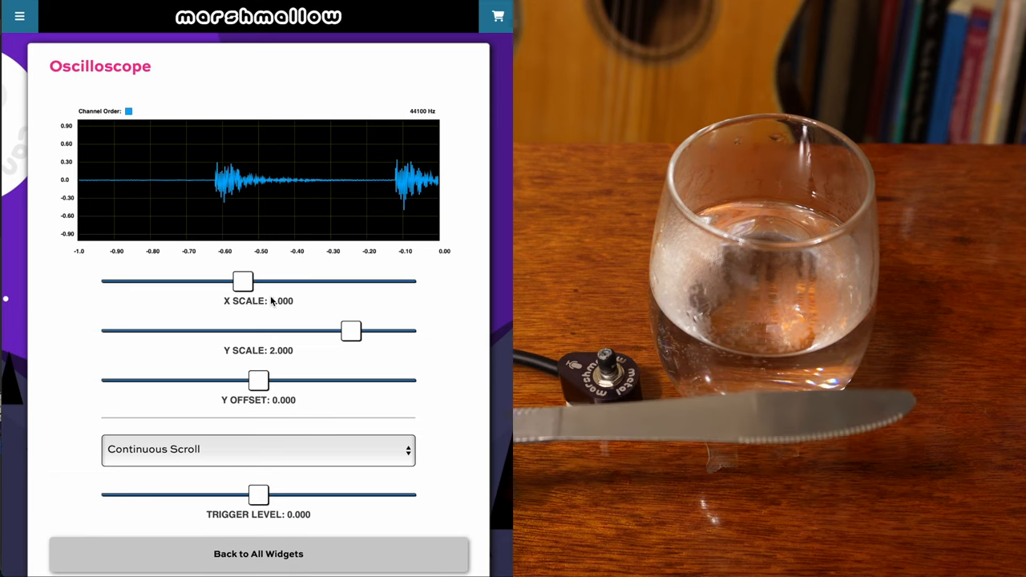
left_click_drag(244, 282, 125, 282)
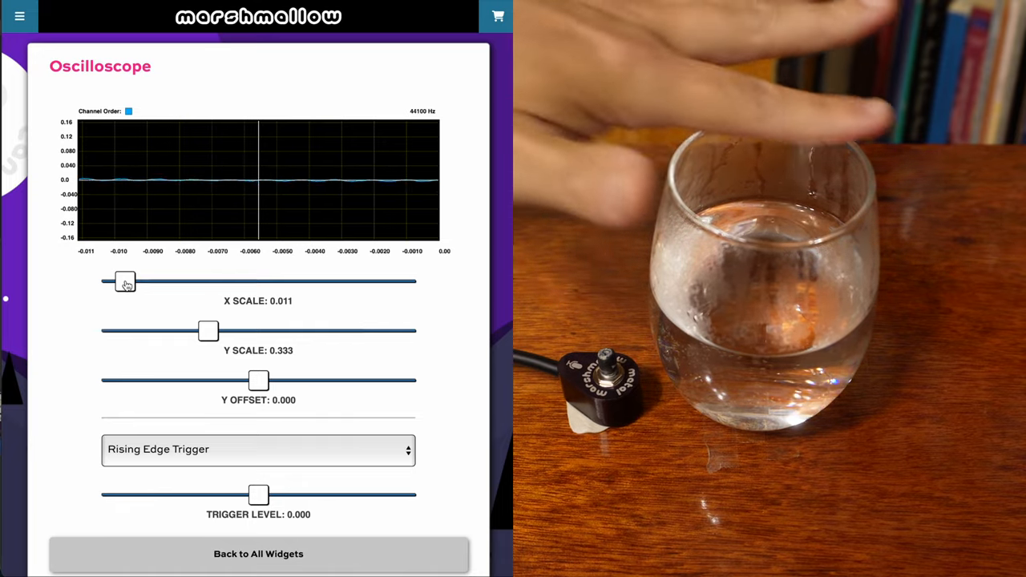
left_click(259, 555)
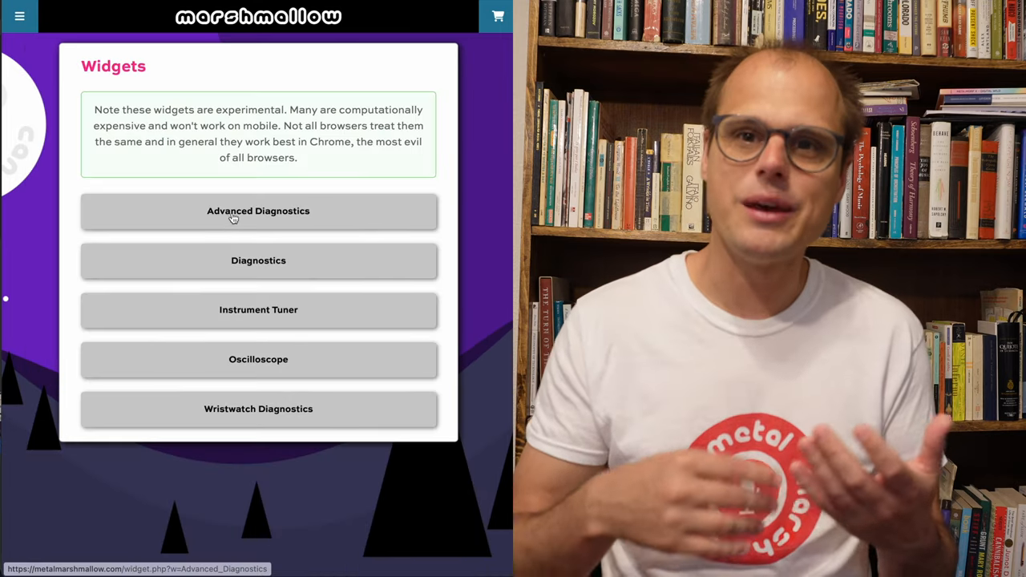
mouse_move(356, 358)
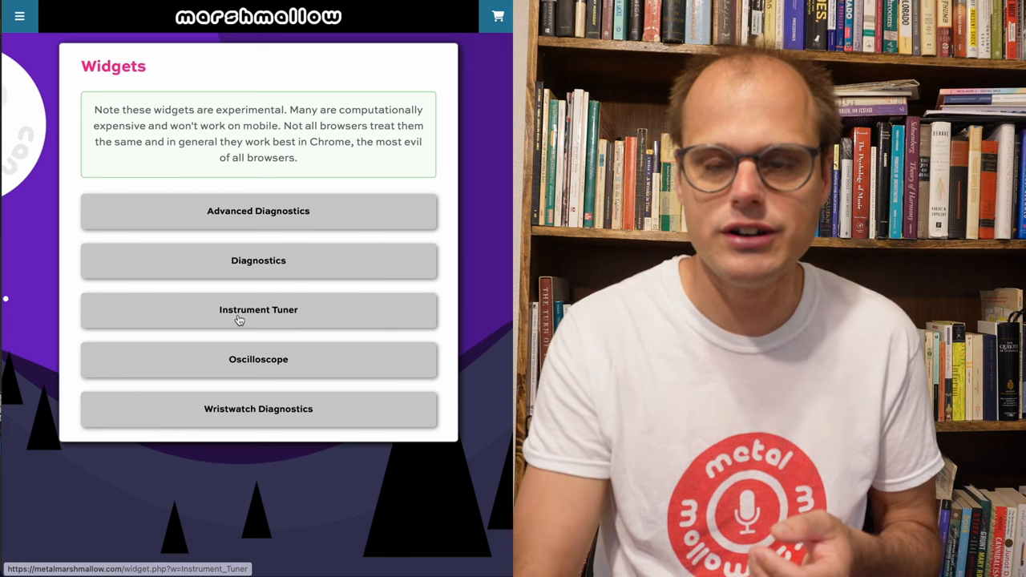
left_click(258, 309)
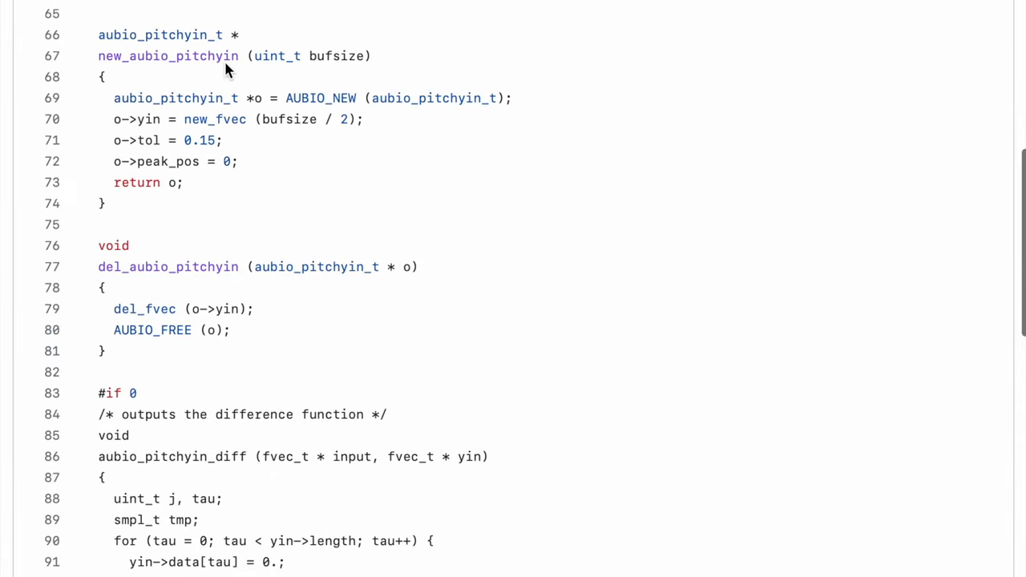
Scroll pitchyin.c down to the YIN difference and getpitch functions
scroll("down", 3)
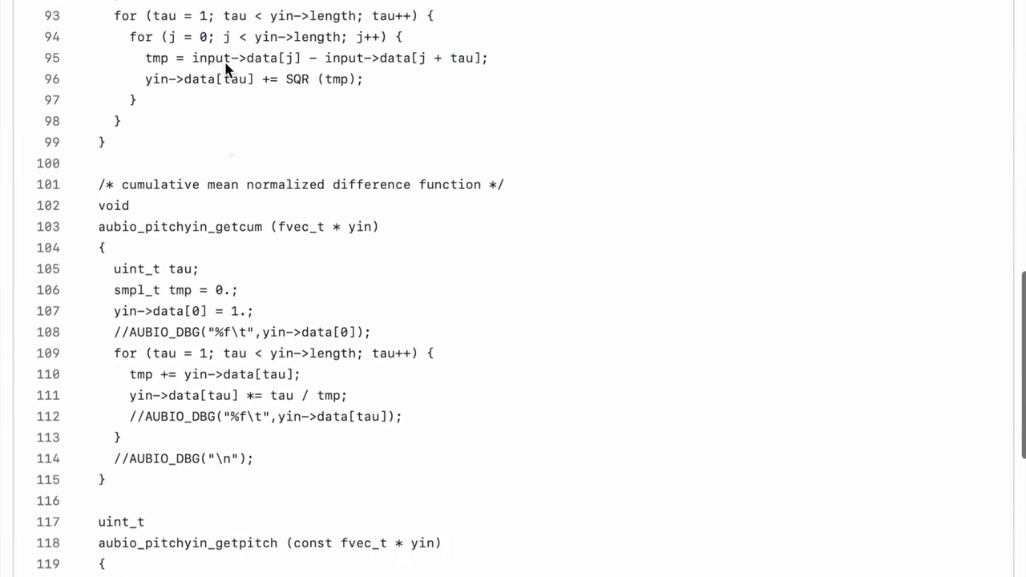
scroll("down", 3)
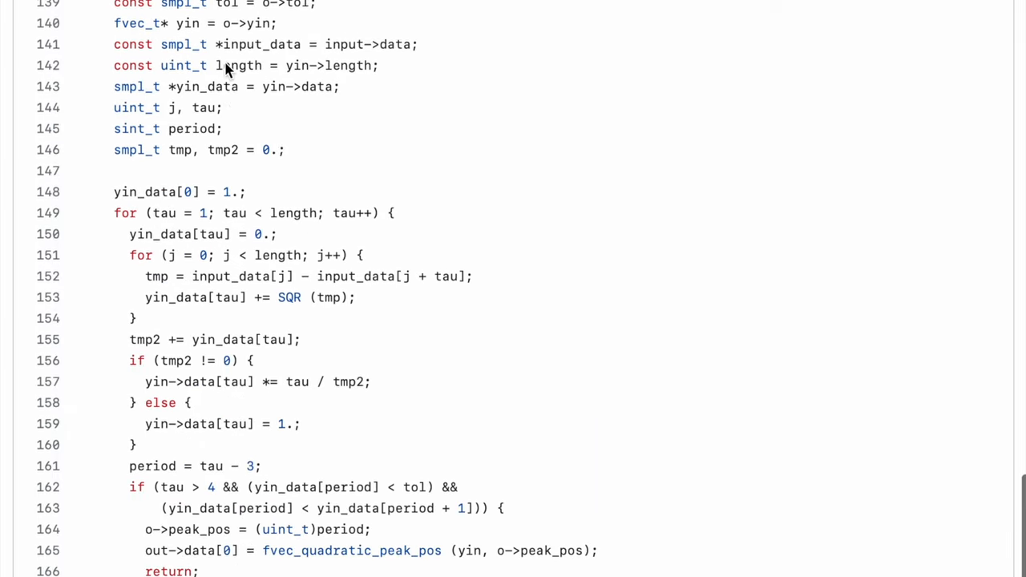
scroll("down", 3)
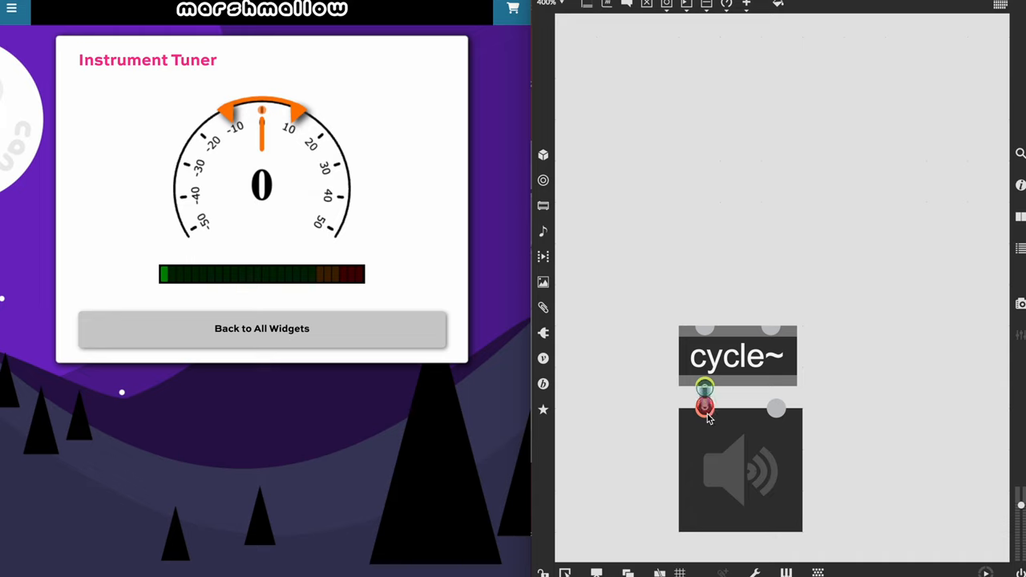
Add an mtof object, patch the number box through mtof into cycle~, and turn the ezdac audio on
type("mtof")
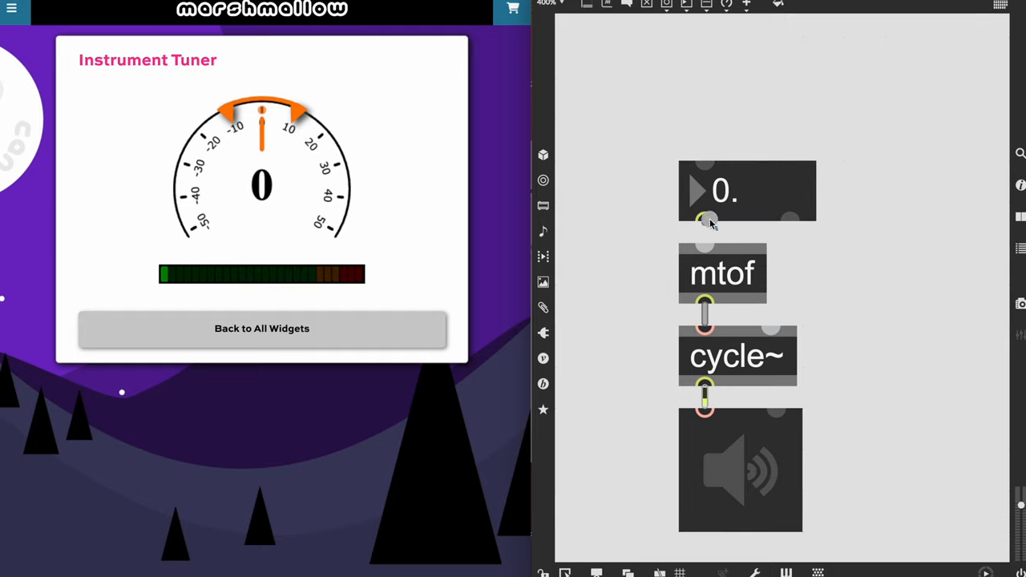
left_click_drag(788, 191, 942, 221)
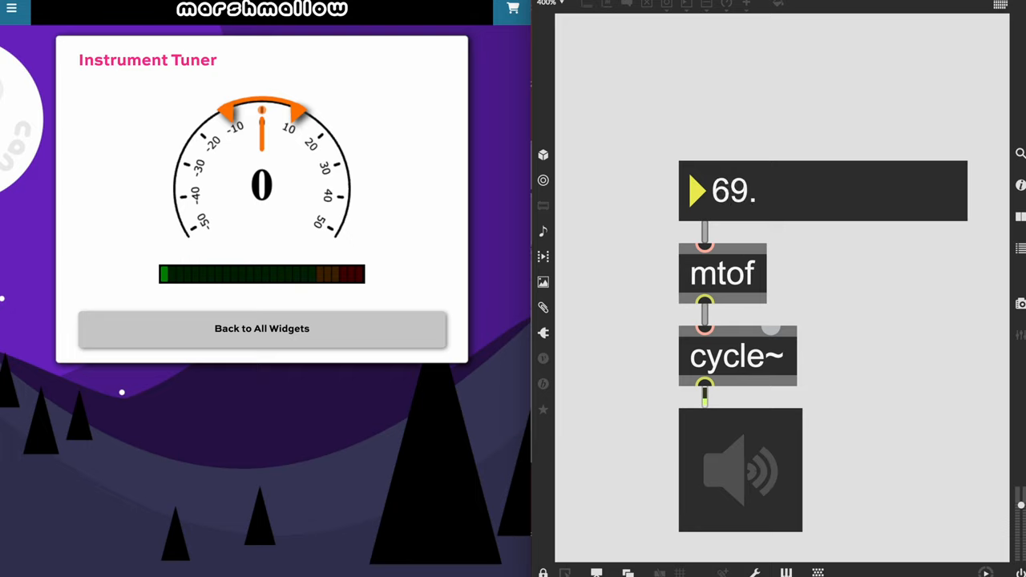
left_click(741, 470)
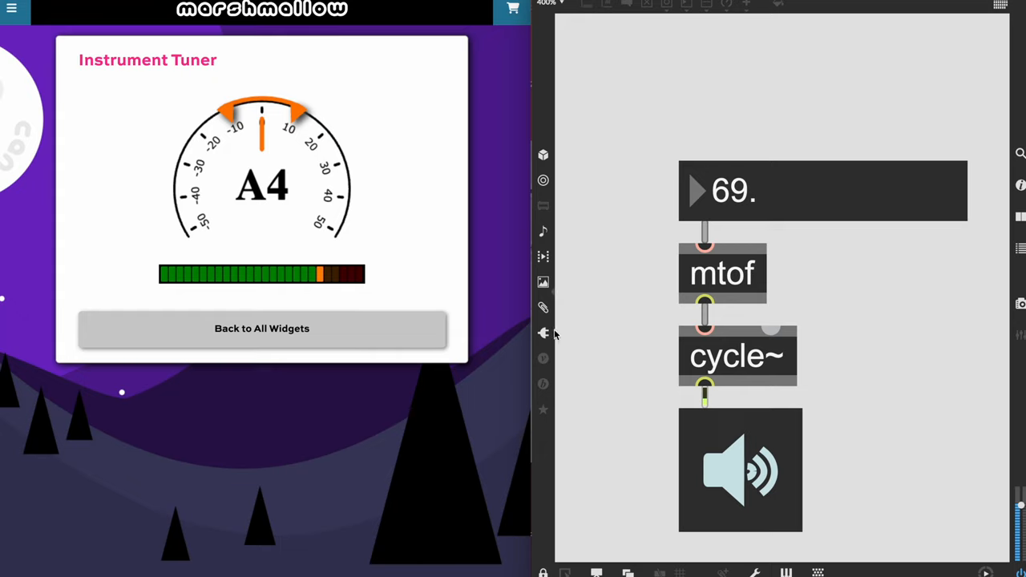
mouse_move(227, 202)
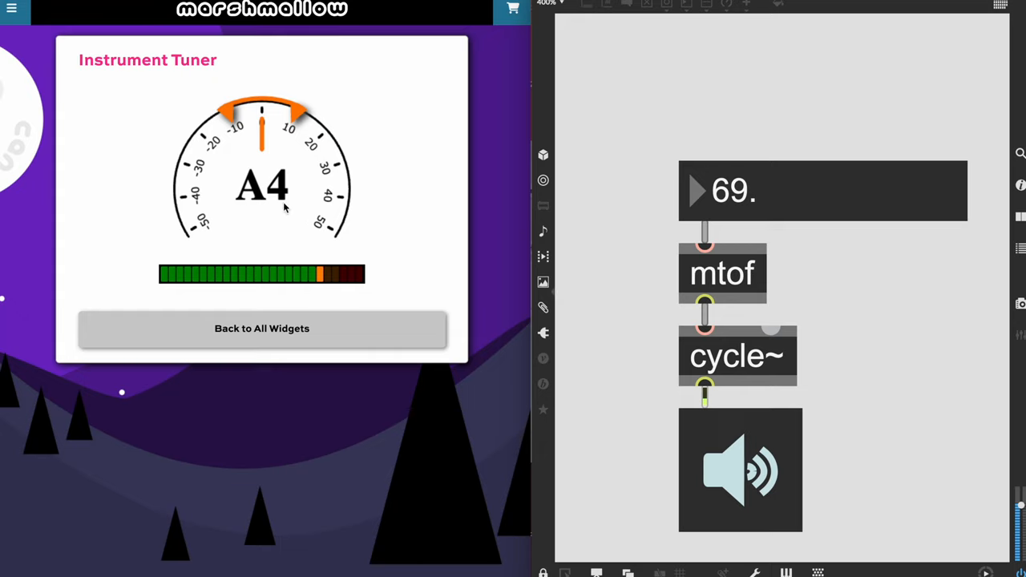
mouse_move(735, 217)
type("100.")
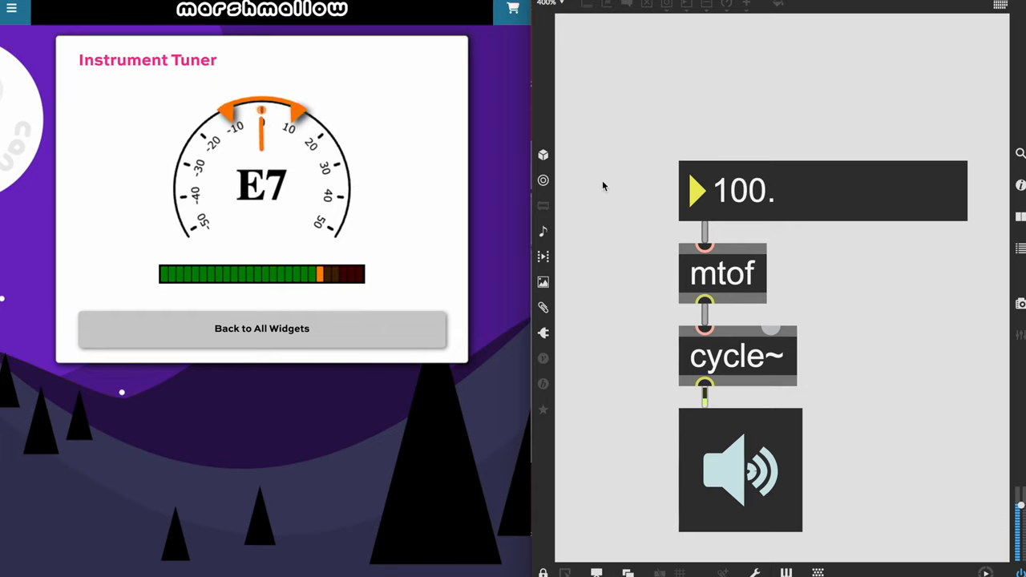
mouse_move(617, 259)
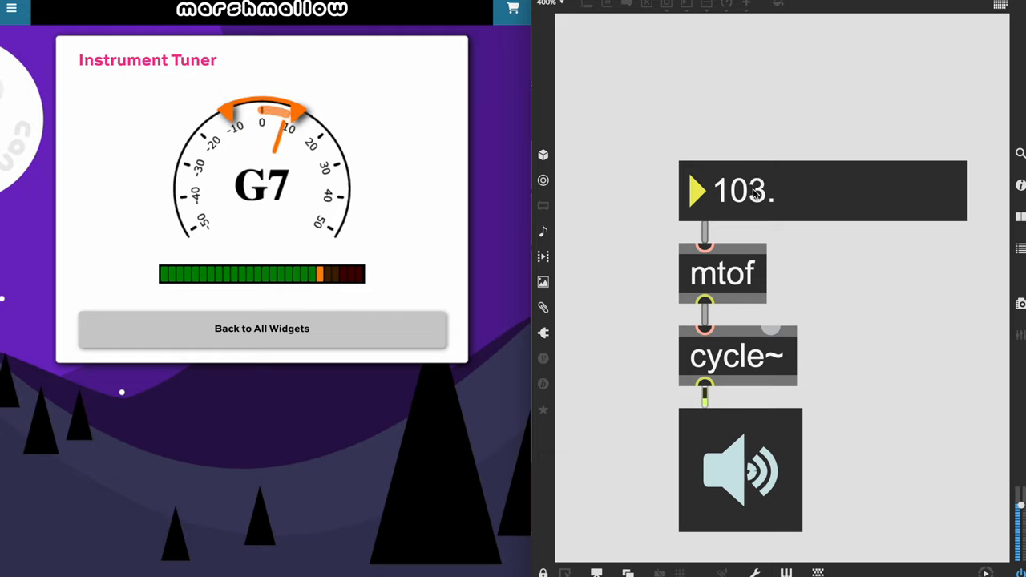
mouse_move(265, 131)
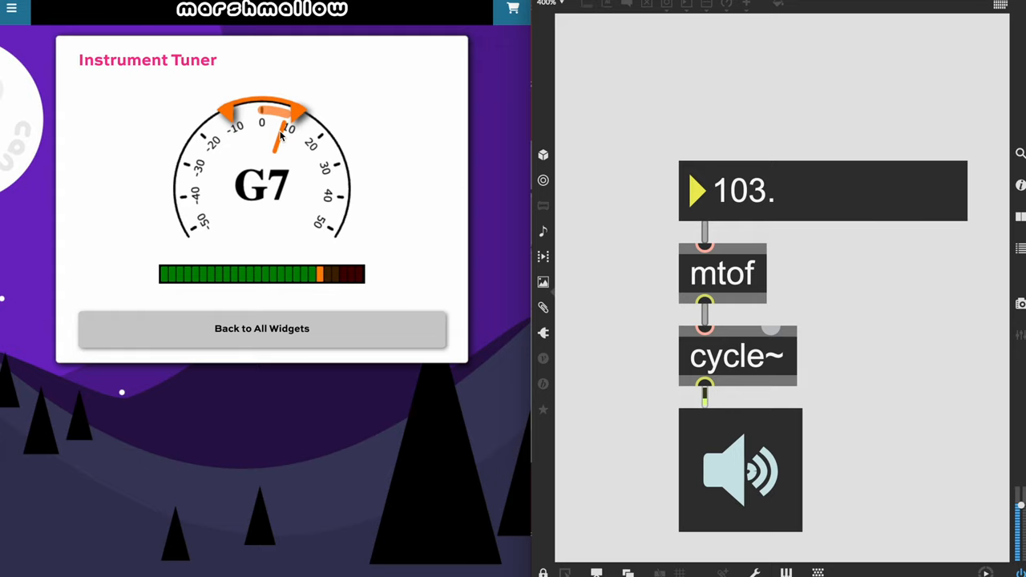
mouse_move(782, 195)
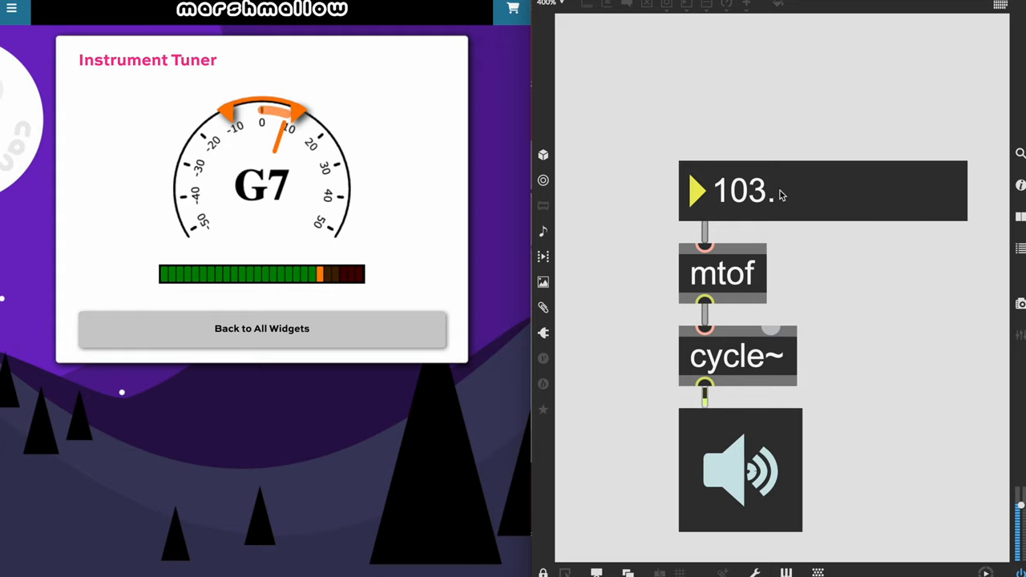